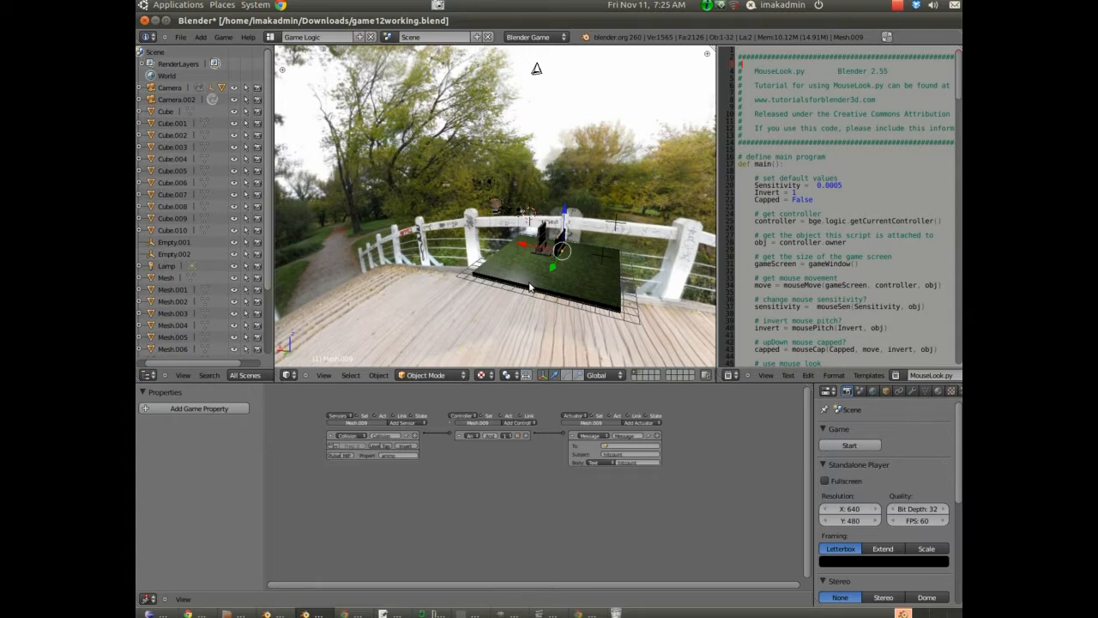
{"action": "mouse_move", "coordinate": [544, 298]}
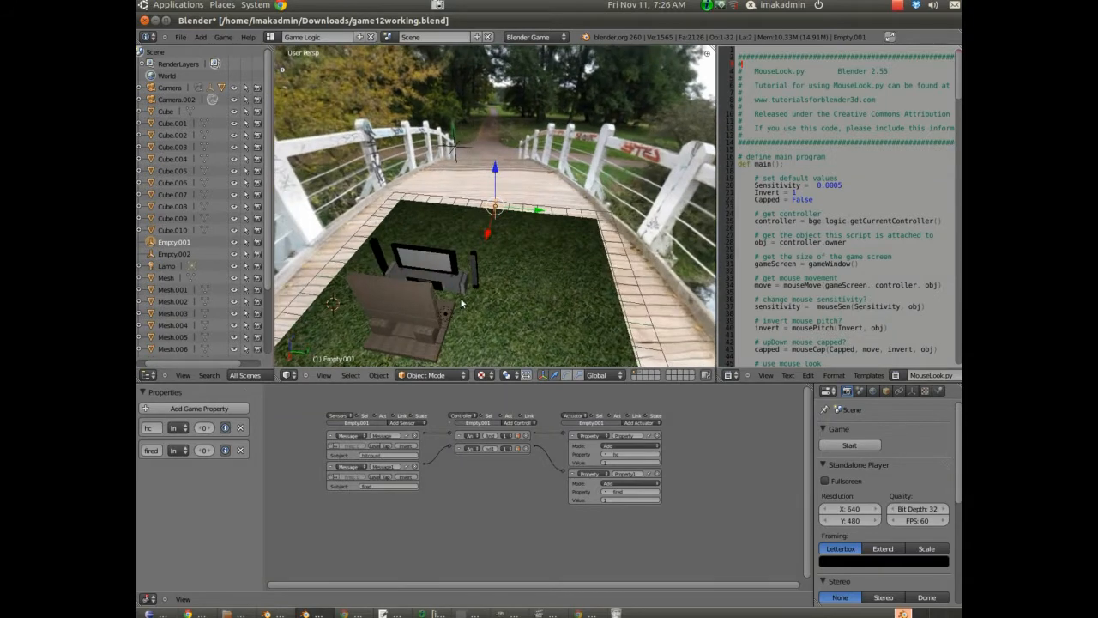
{"action": "mouse_move", "coordinate": [168, 445]}
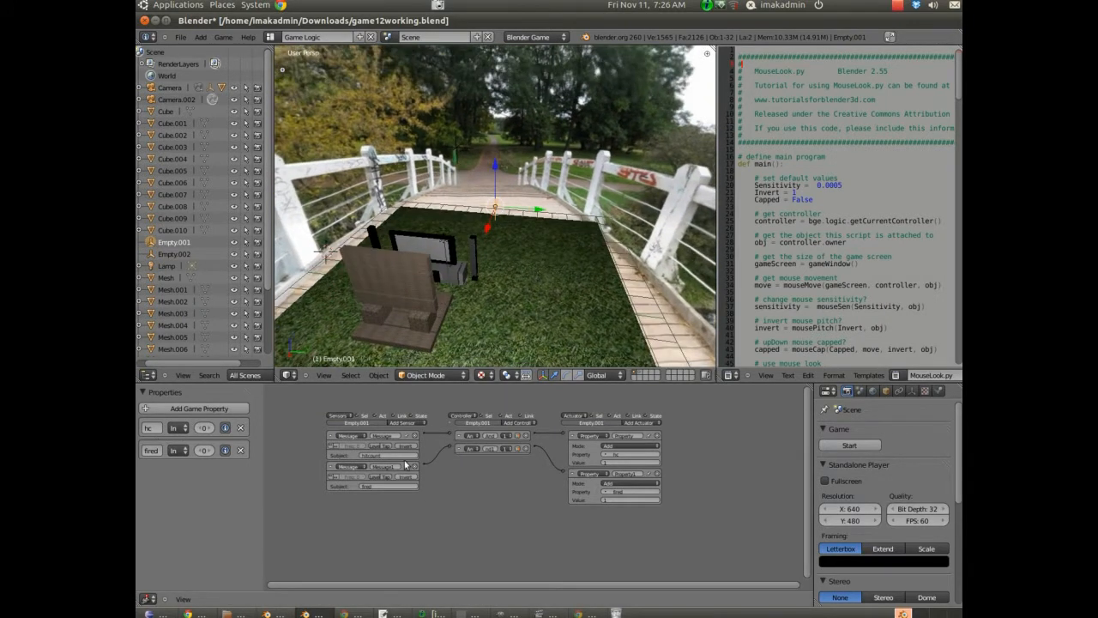
- Add a Property sensor, a third And controller and a new actuator to Empty.001
{"action": "left_click", "coordinate": [370, 433]}
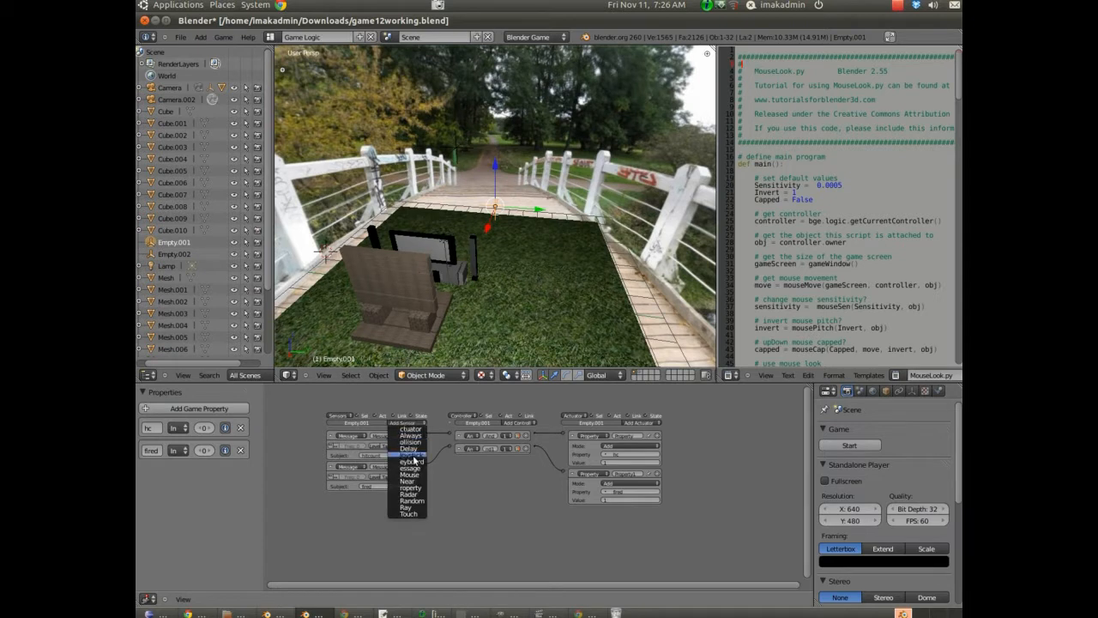
{"action": "left_click", "coordinate": [408, 453]}
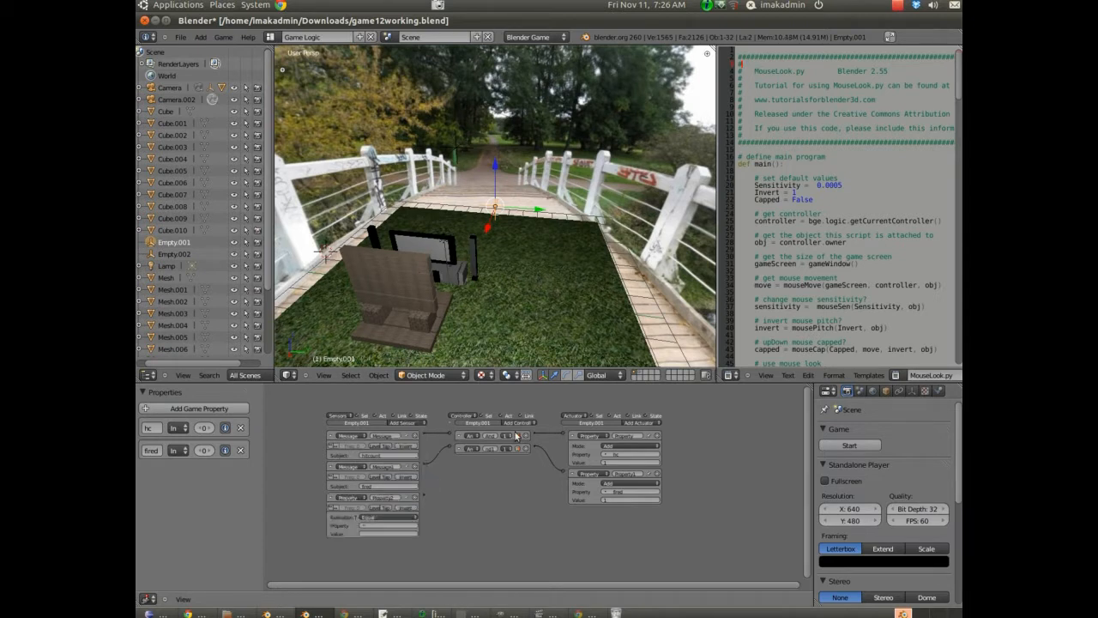
{"action": "left_click", "coordinate": [510, 435]}
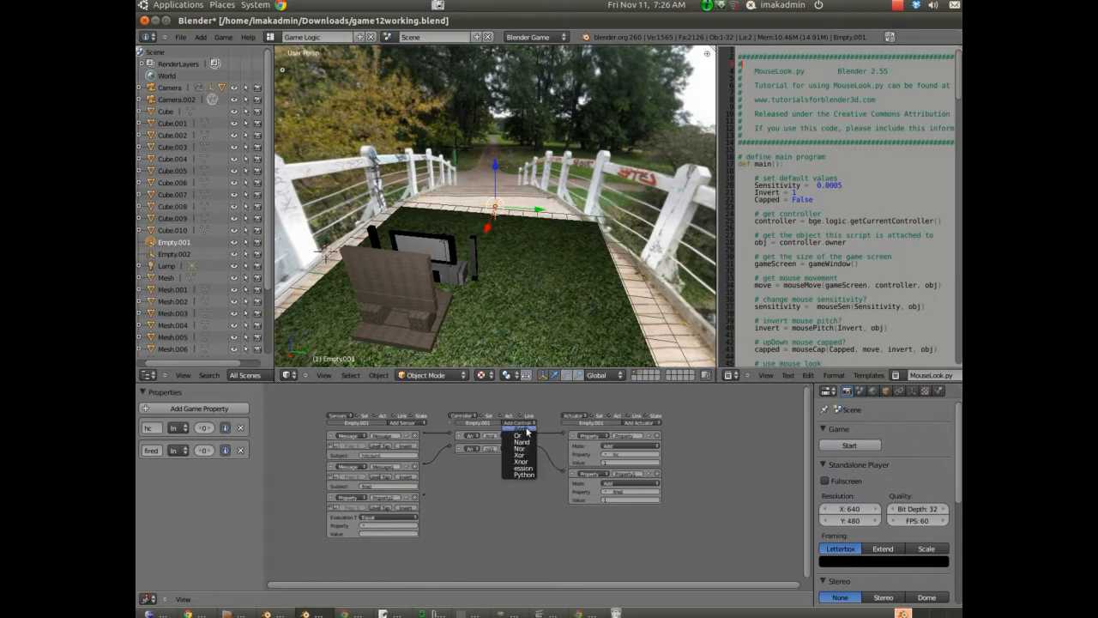
{"action": "left_click", "coordinate": [641, 424]}
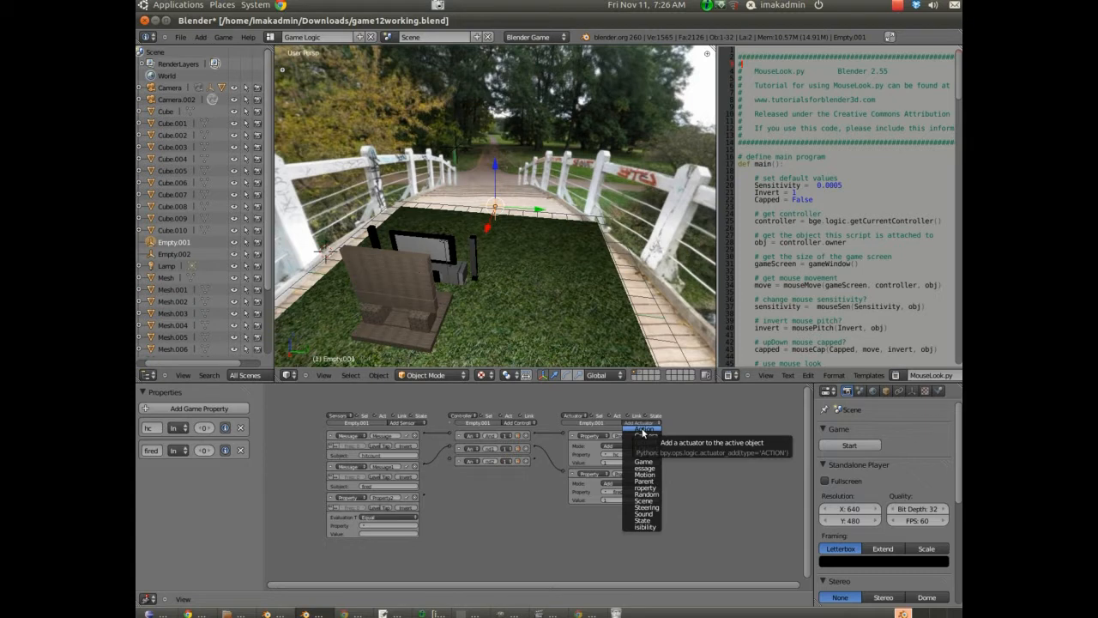
{"action": "left_click", "coordinate": [639, 520]}
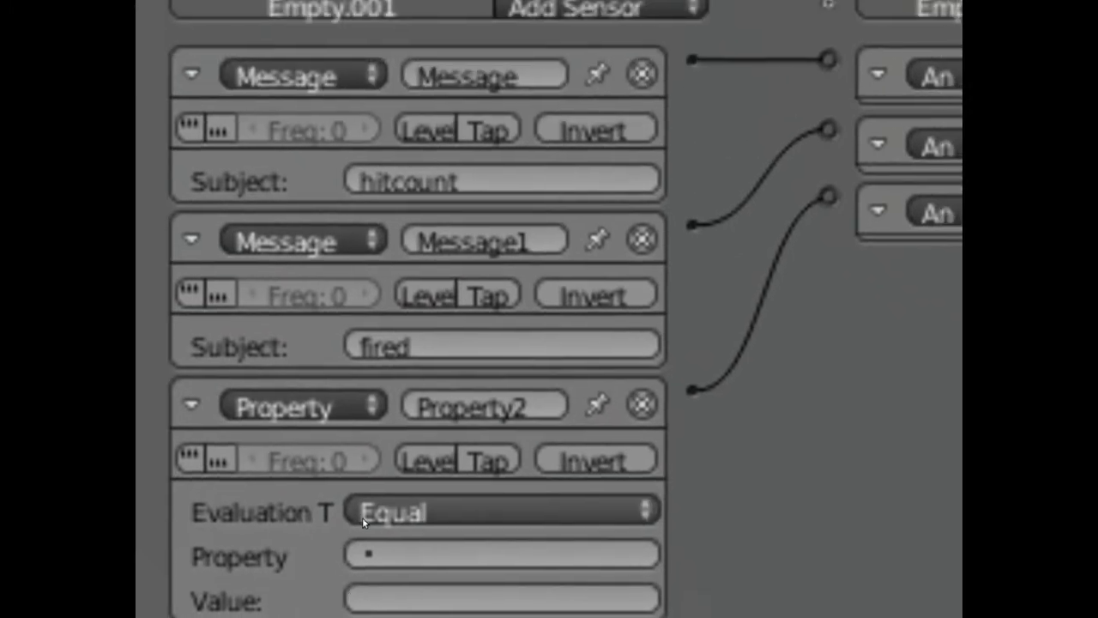
- Make the Property sensor test whether fired equals 6
{"action": "left_click", "coordinate": [498, 526]}
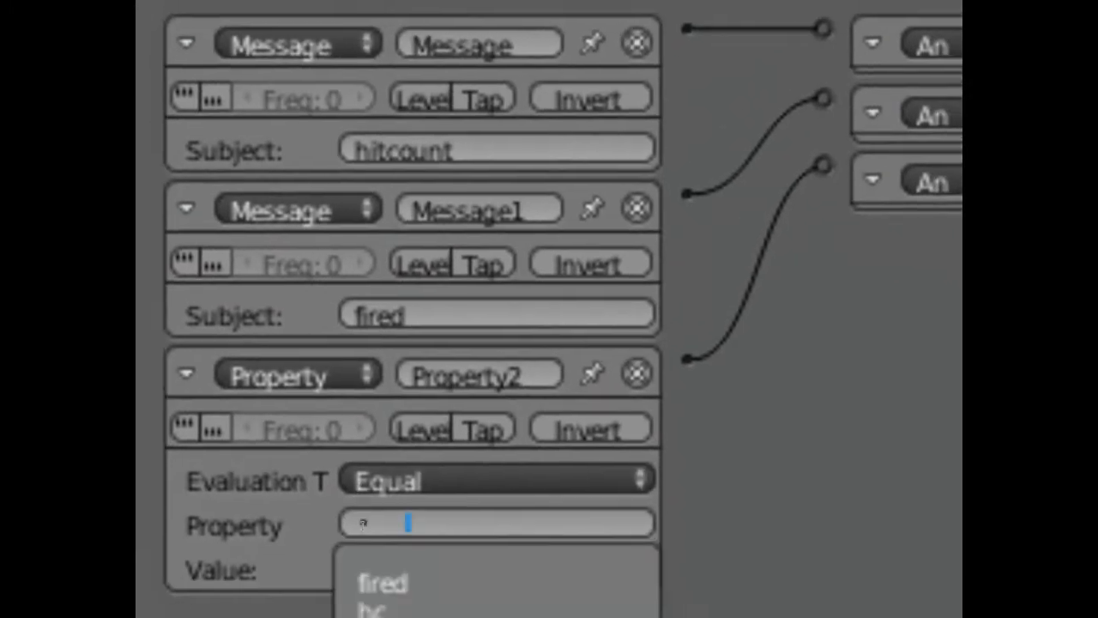
{"action": "left_click", "coordinate": [381, 581]}
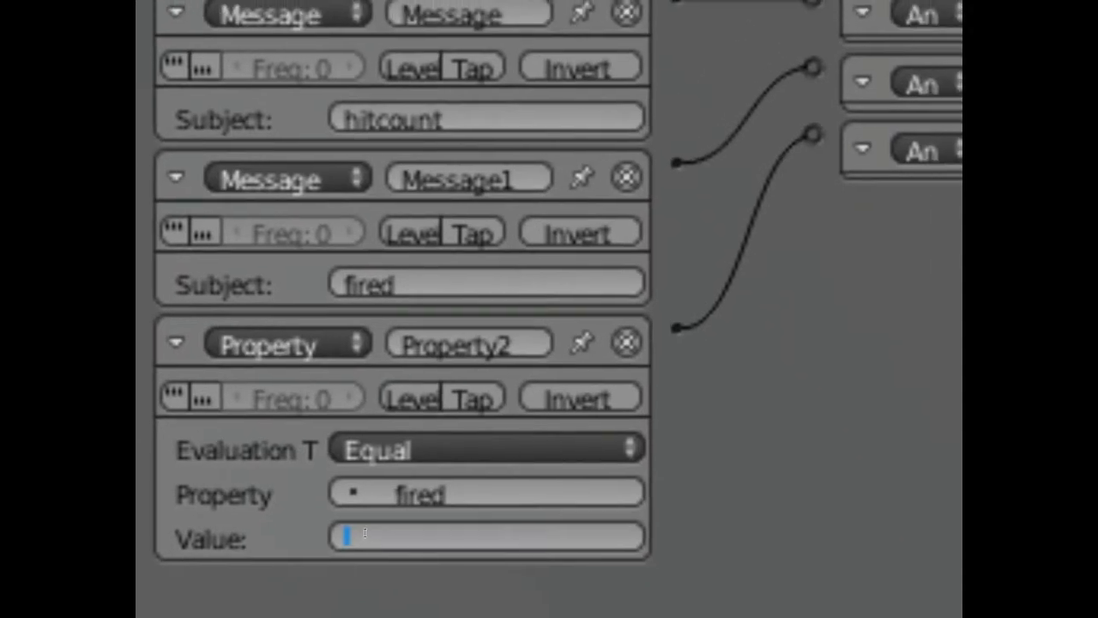
{"action": "type", "text": "6"}
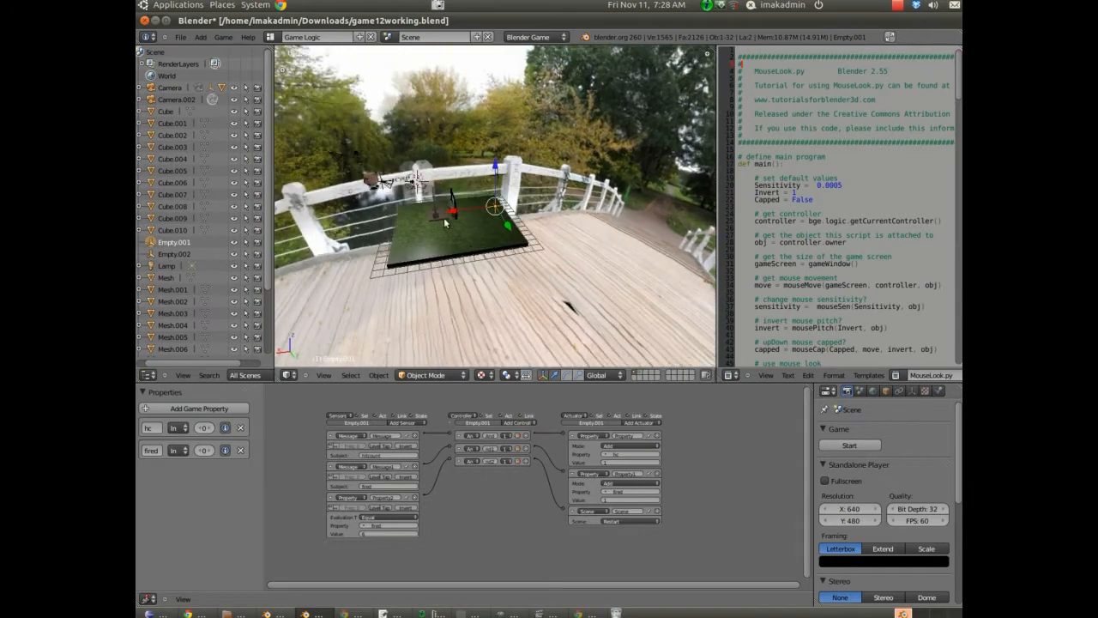
{"action": "mouse_move", "coordinate": [477, 300]}
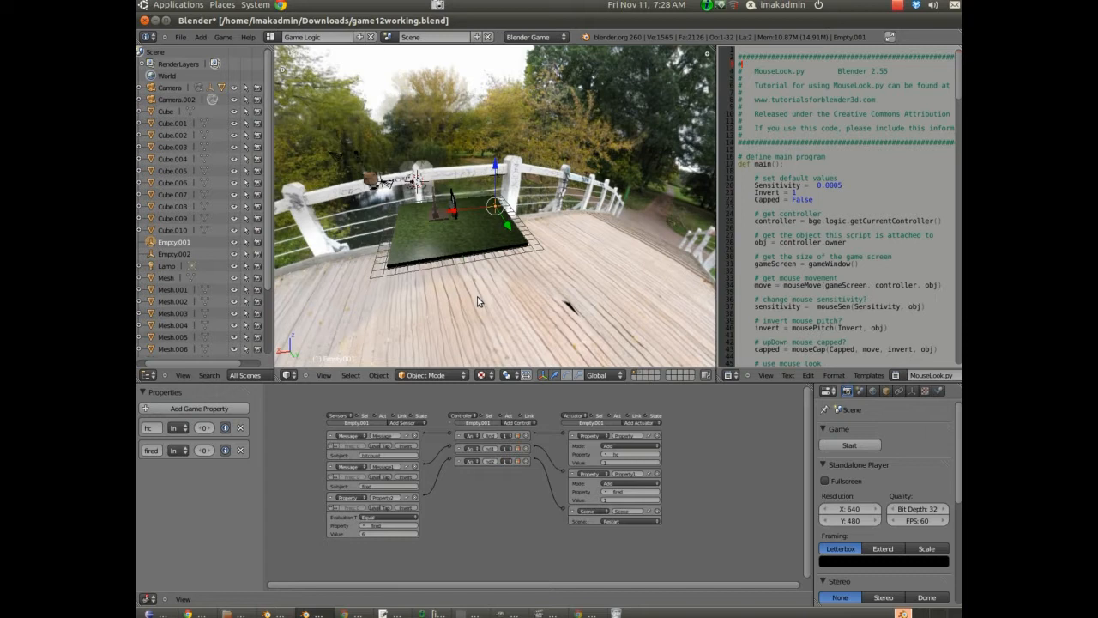
{"action": "mouse_move", "coordinate": [511, 82]}
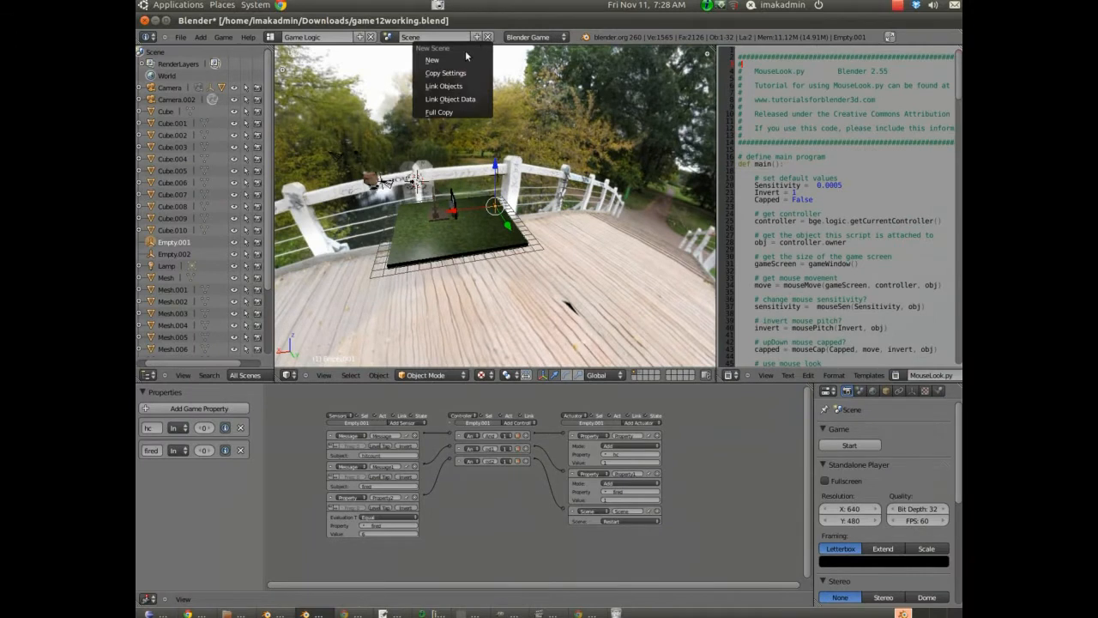
{"action": "mouse_move", "coordinate": [439, 111]}
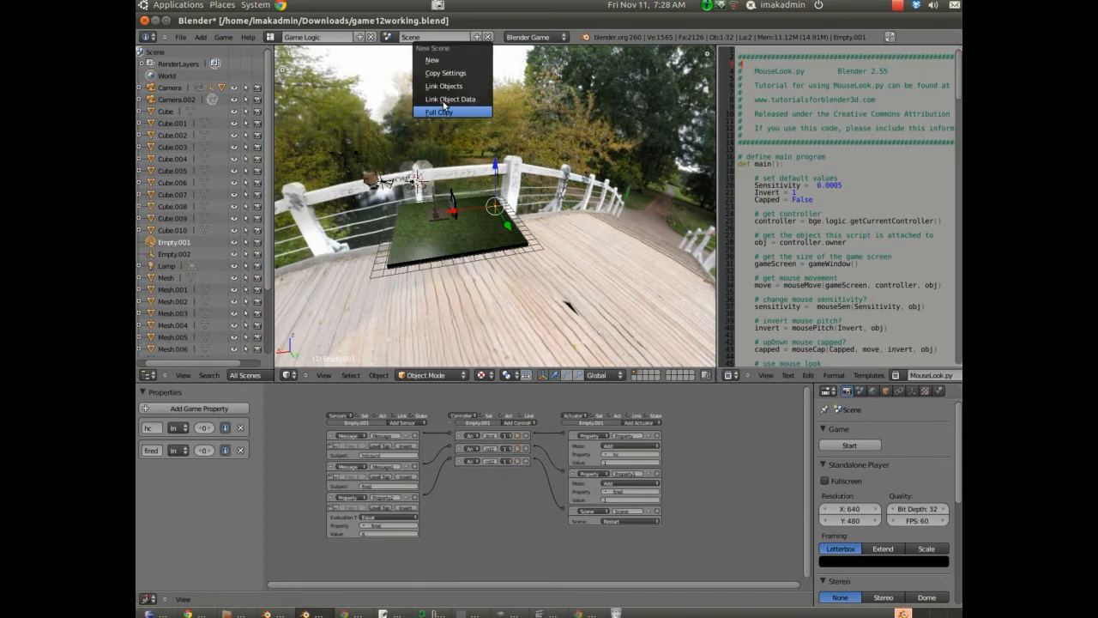
- Create a Full Copy of the current scene, named Scene.001
{"action": "left_click", "coordinate": [439, 111]}
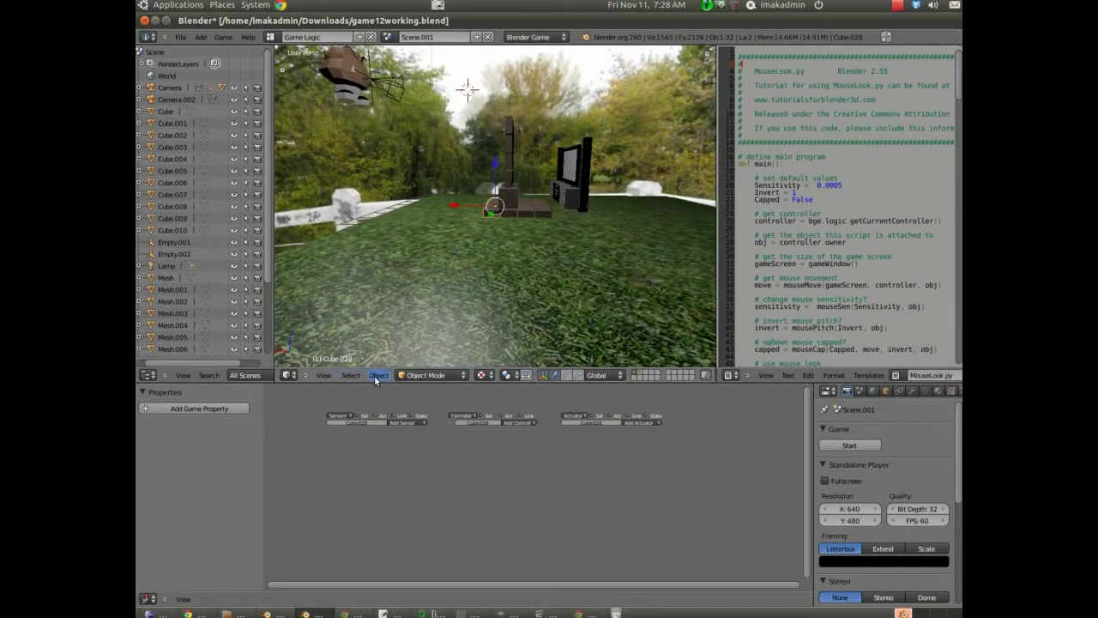
- Strip the bridge and props from Scene.001, keeping ground, camera, lamp and empties
{"action": "left_click", "coordinate": [350, 375]}
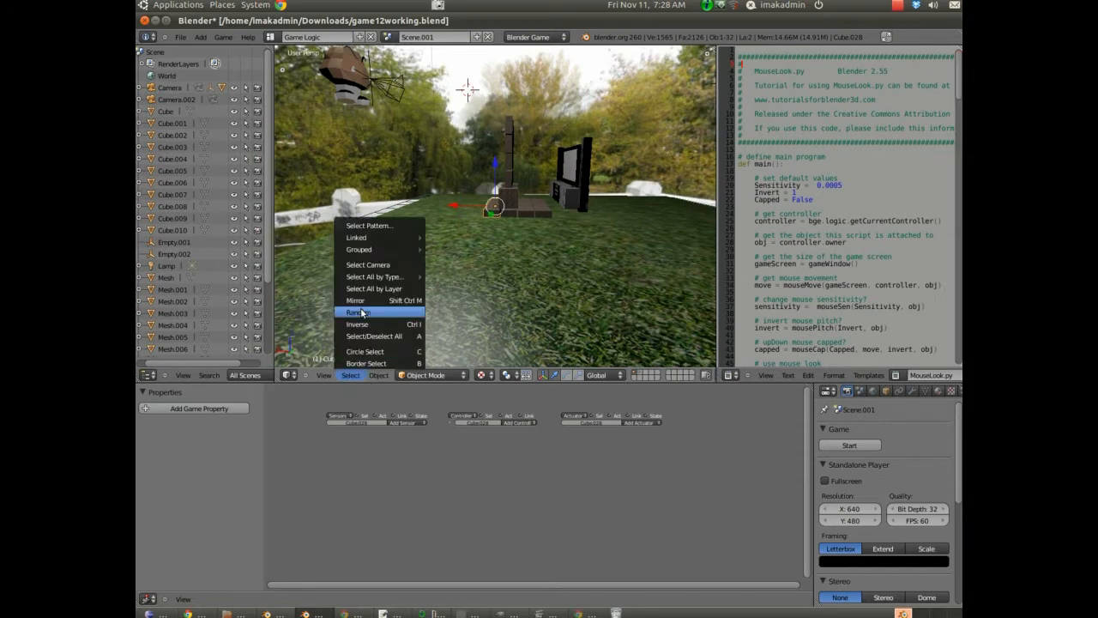
{"action": "mouse_move", "coordinate": [358, 249]}
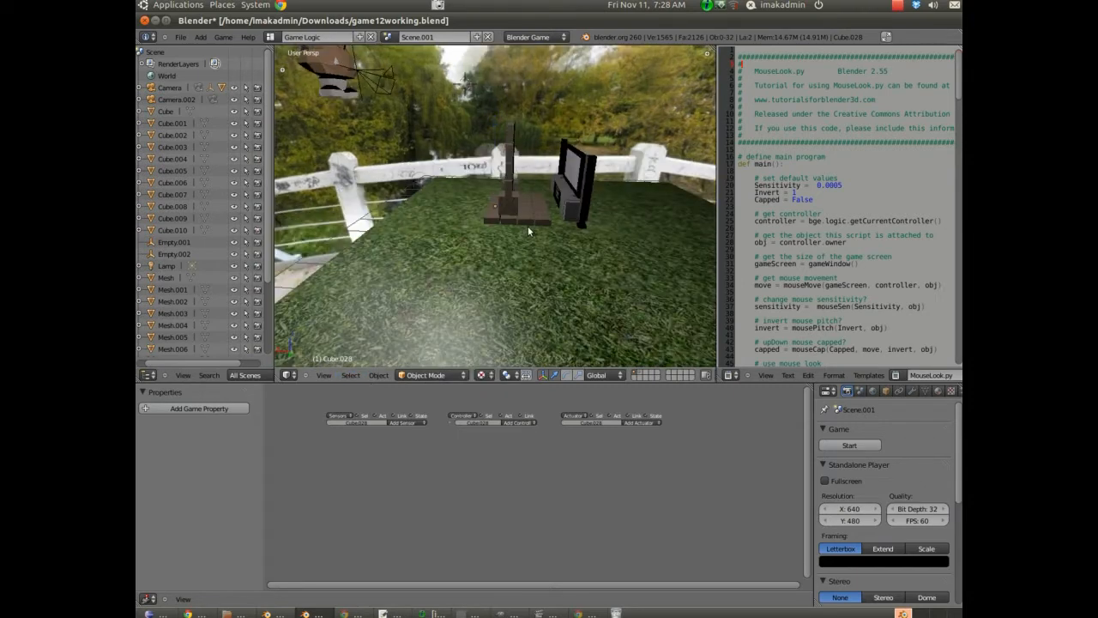
{"action": "left_click", "coordinate": [492, 203]}
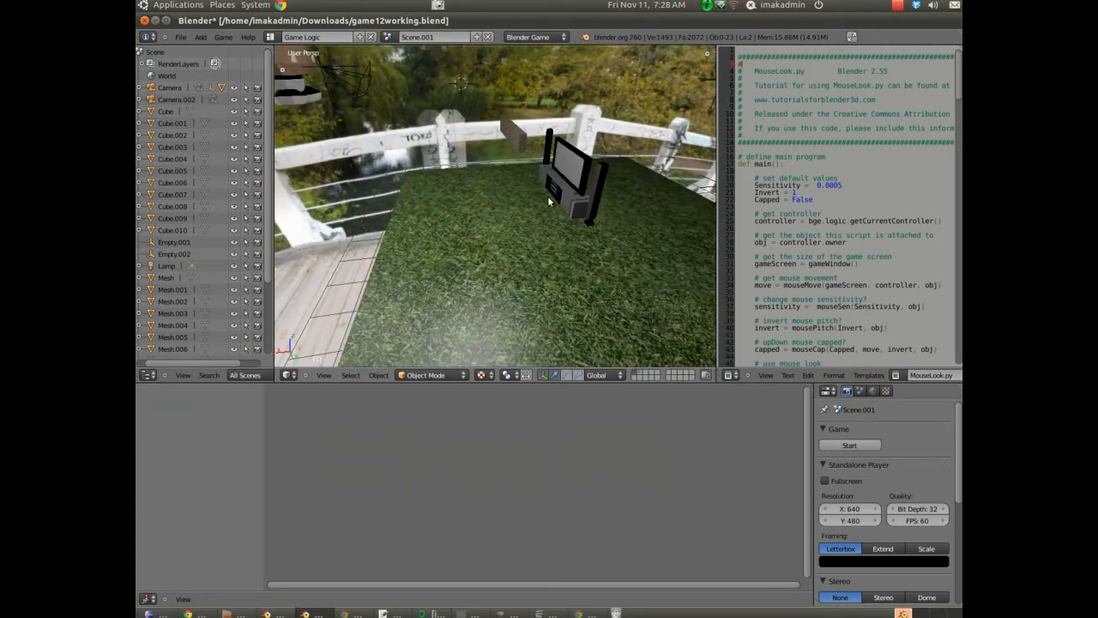
{"action": "left_click", "coordinate": [571, 188]}
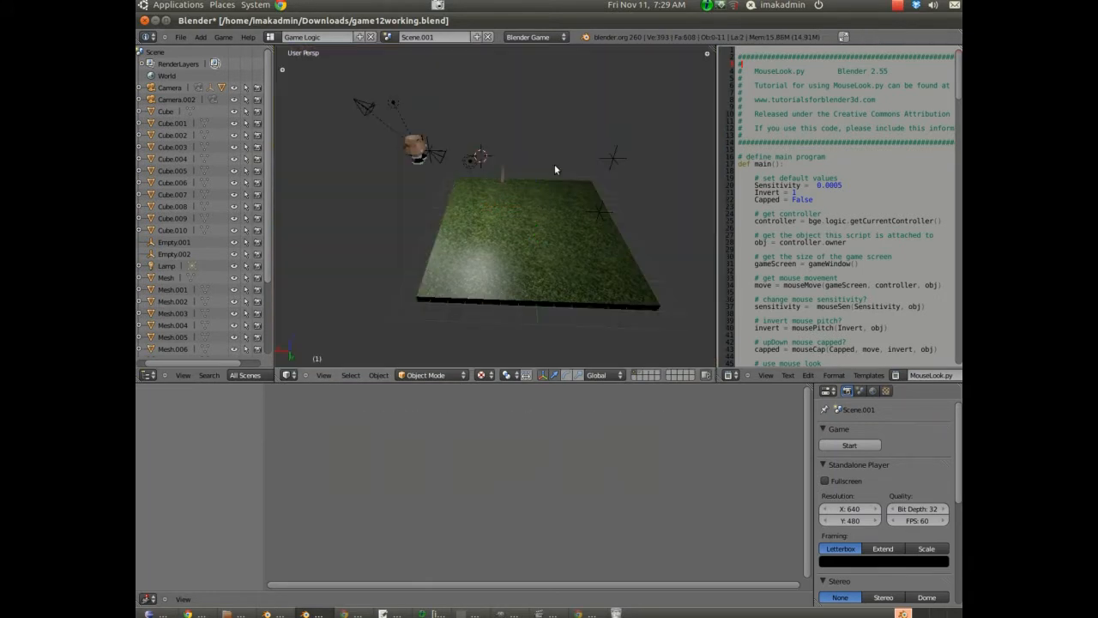
{"action": "mouse_move", "coordinate": [535, 162]}
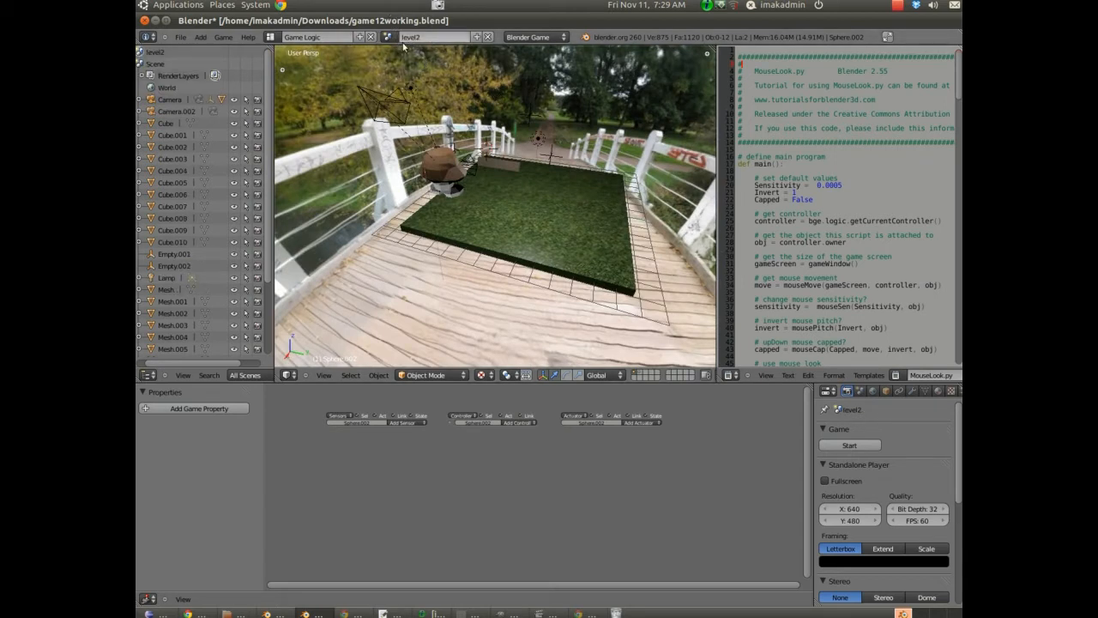
- Switch from level2 back to the main Scene showing Empty.001's logic
{"action": "left_click", "coordinate": [429, 37]}
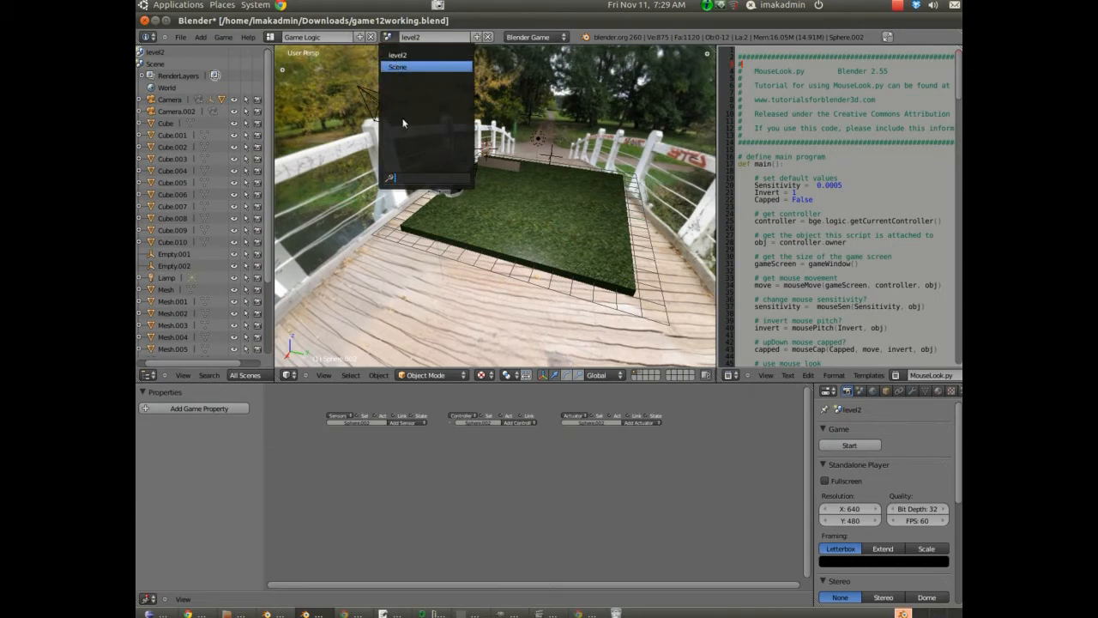
{"action": "left_click", "coordinate": [402, 67]}
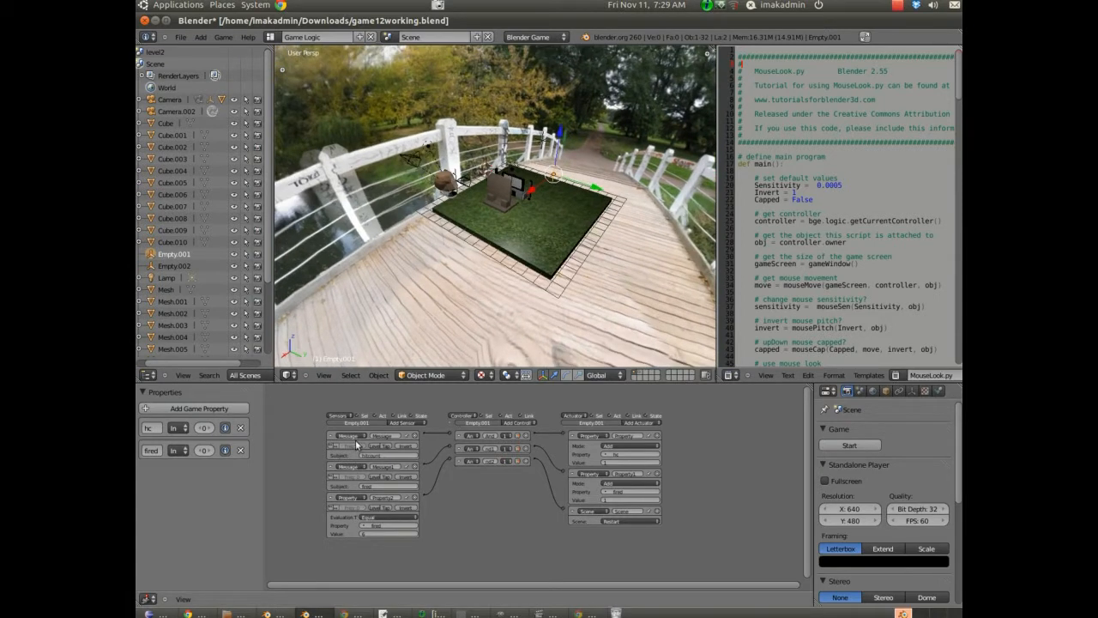
- Add another sensor and a Scene actuator set to Set Scene on Empty.001
{"action": "left_click", "coordinate": [362, 435]}
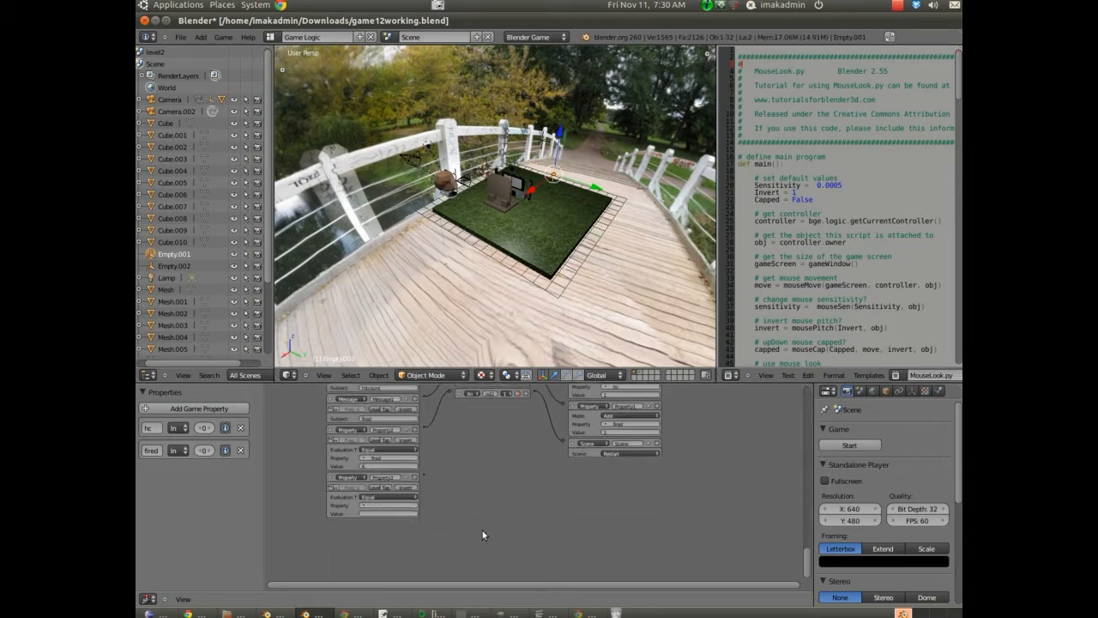
{"action": "left_click", "coordinate": [515, 422]}
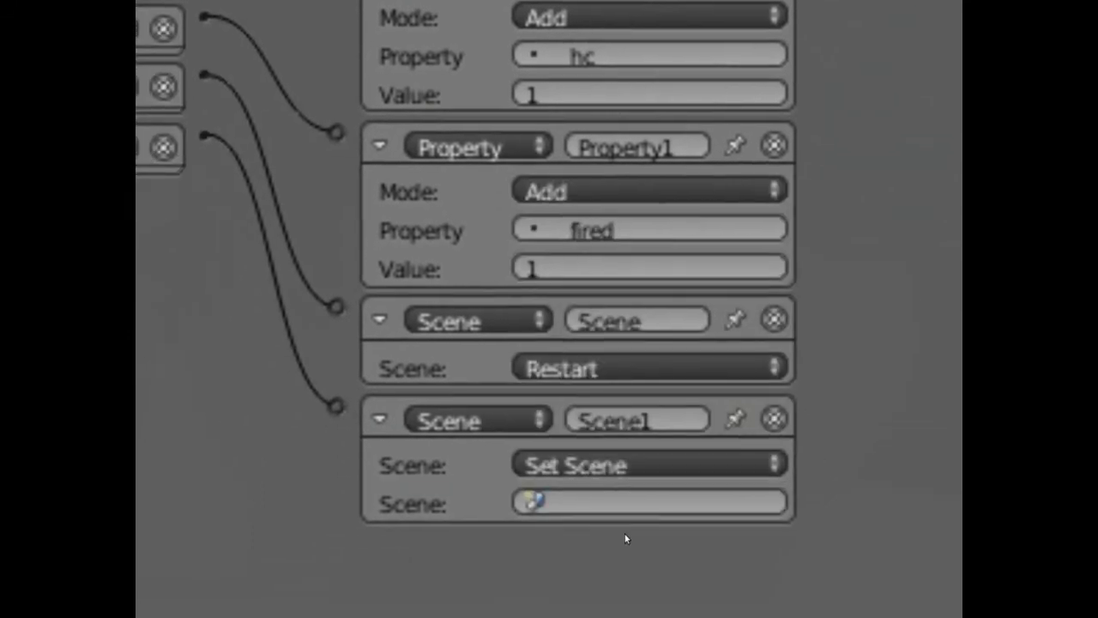
- Target the Set Scene actuator at the level2 scene
{"action": "left_click", "coordinate": [666, 501]}
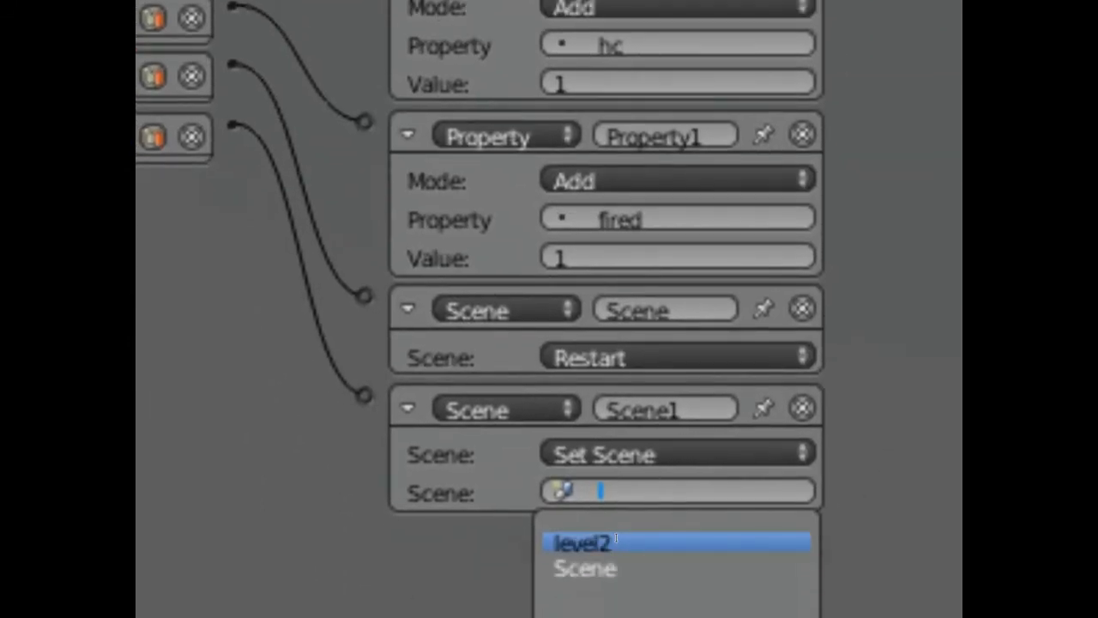
{"action": "left_click", "coordinate": [579, 539]}
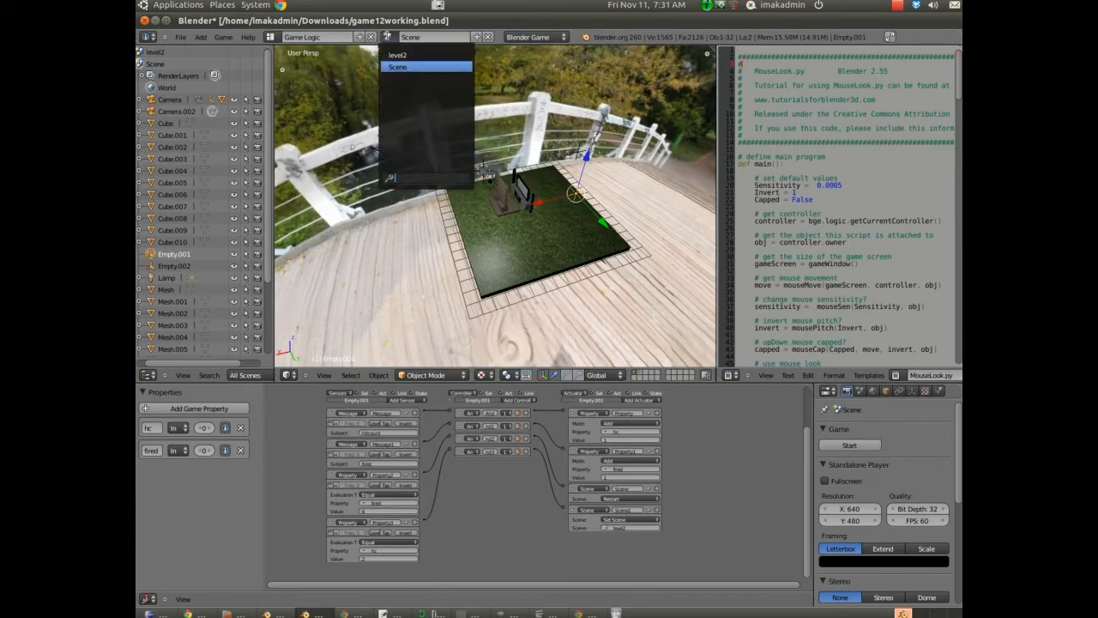
- Choose the main scene and show the Sphere's physics settings in the Default layout
{"action": "left_click", "coordinate": [399, 54]}
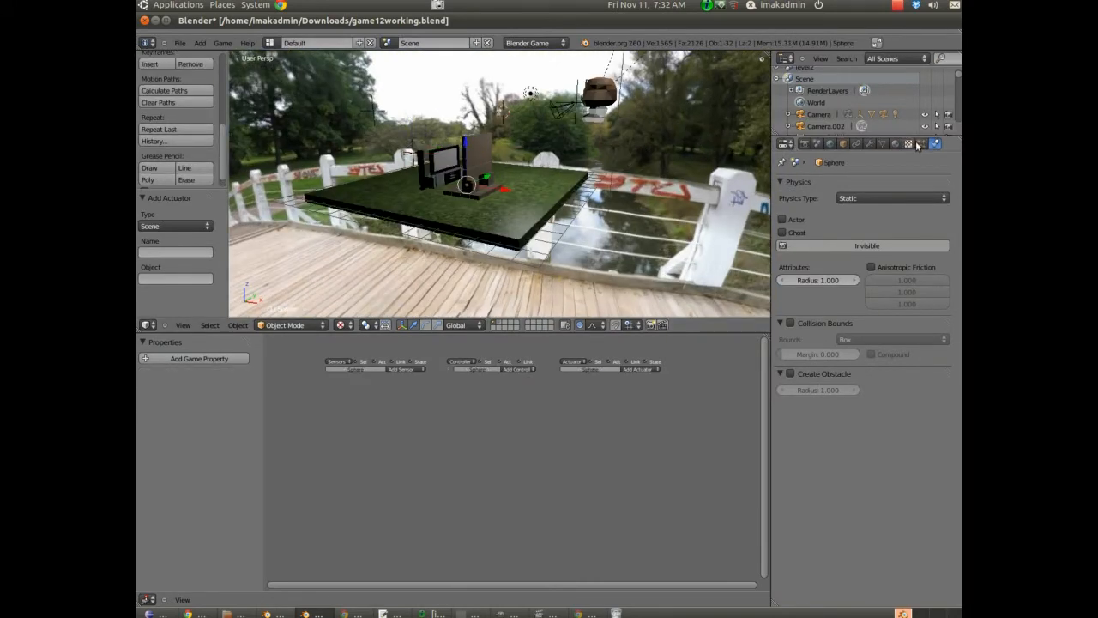
- Show the Sphere's image texture sphericalMap.jpg with UV mapping and orbit the scene
{"action": "left_click", "coordinate": [922, 143]}
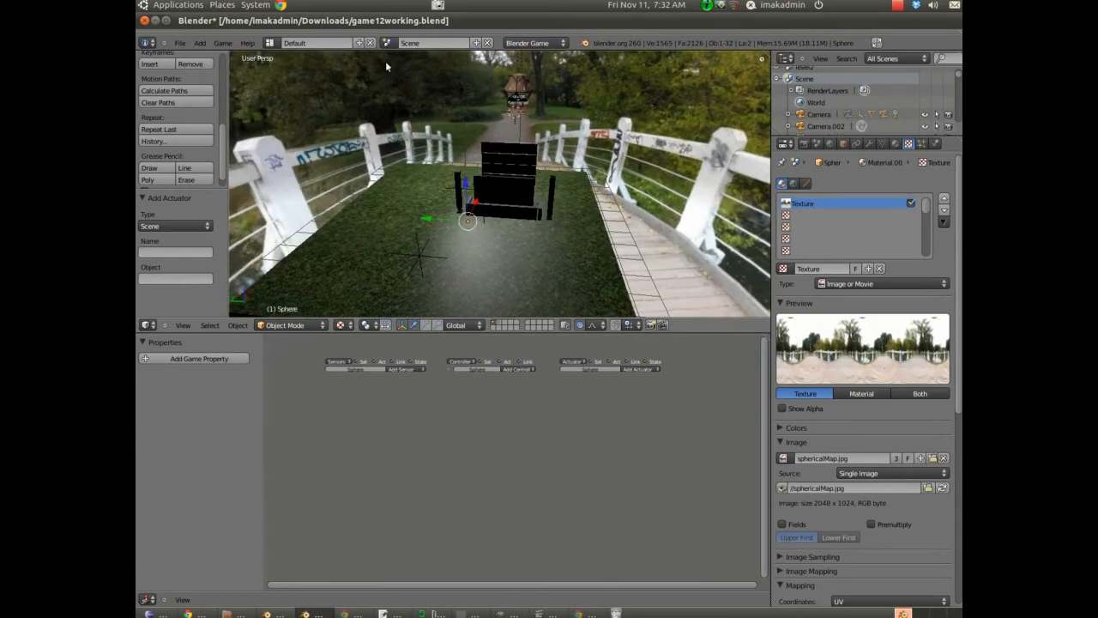
{"action": "mouse_move", "coordinate": [416, 233]}
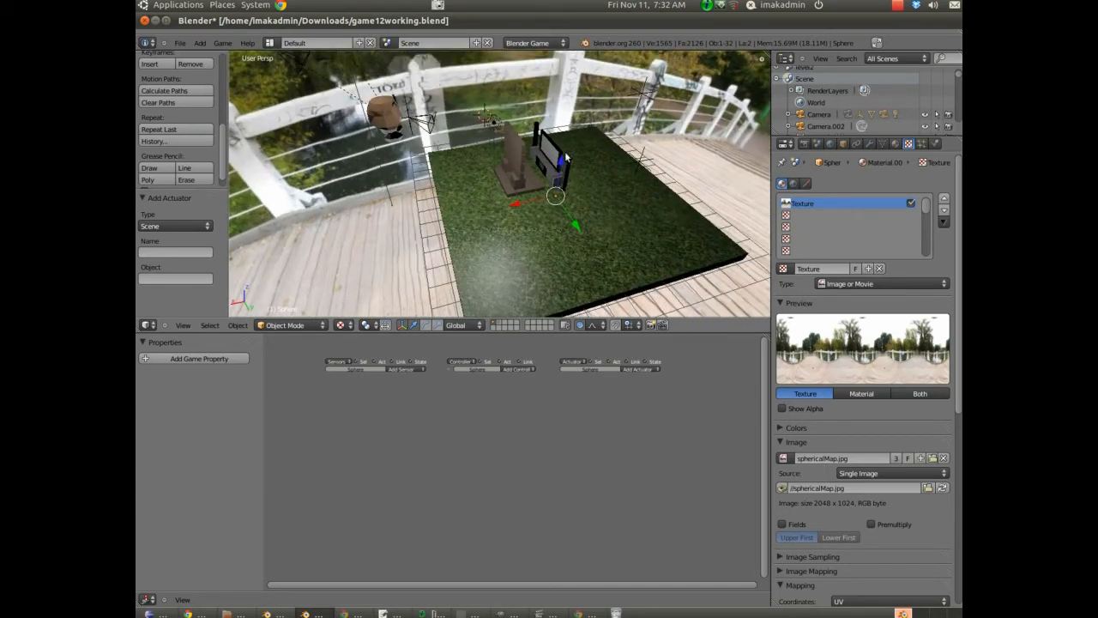
{"action": "left_click_drag", "start_coordinate": [556, 196], "coordinate": [562, 241]}
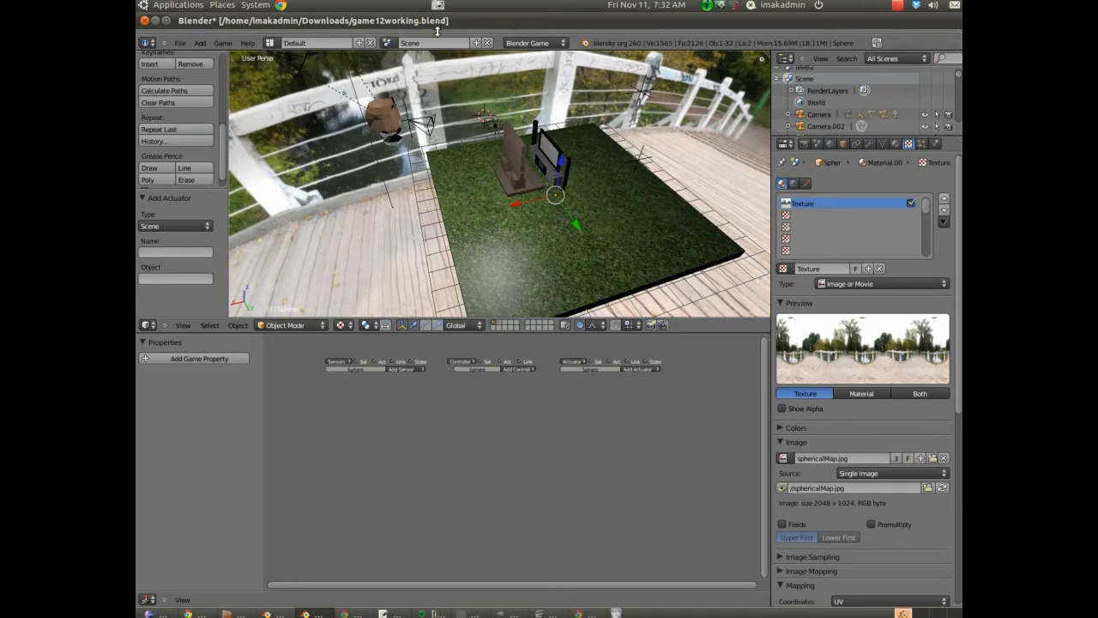
{"action": "left_click", "coordinate": [417, 43]}
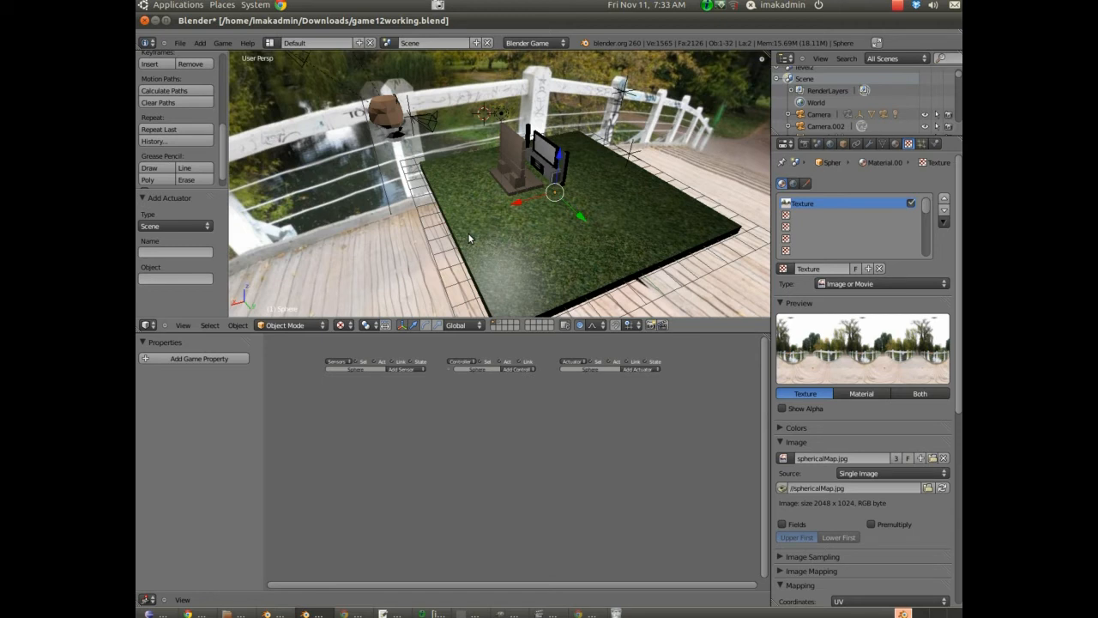
{"action": "mouse_move", "coordinate": [444, 246]}
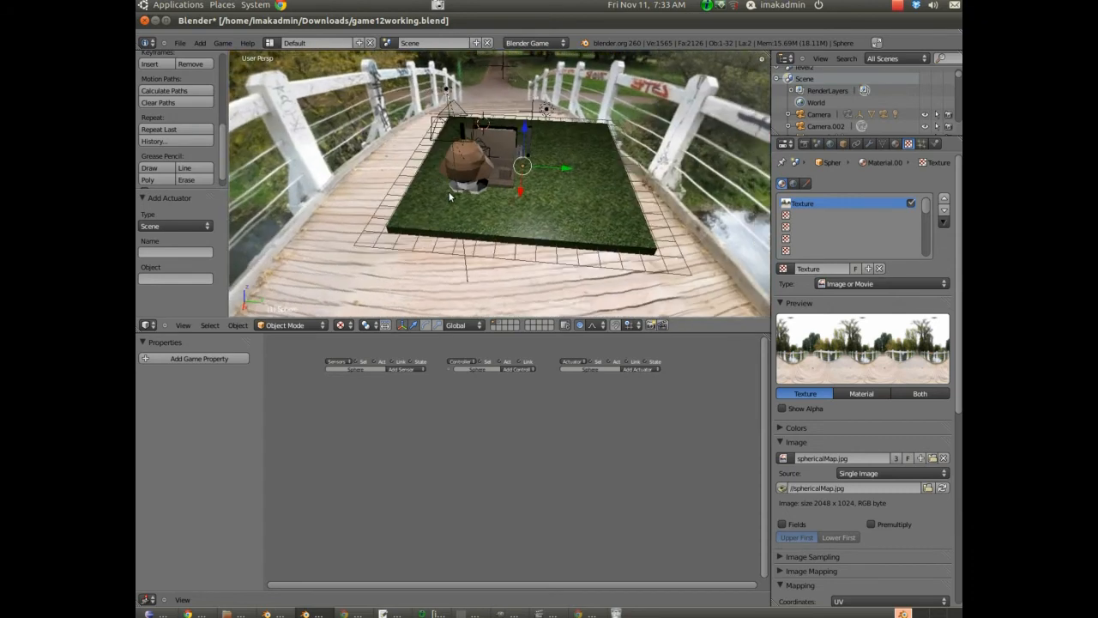
{"action": "mouse_move", "coordinate": [472, 222]}
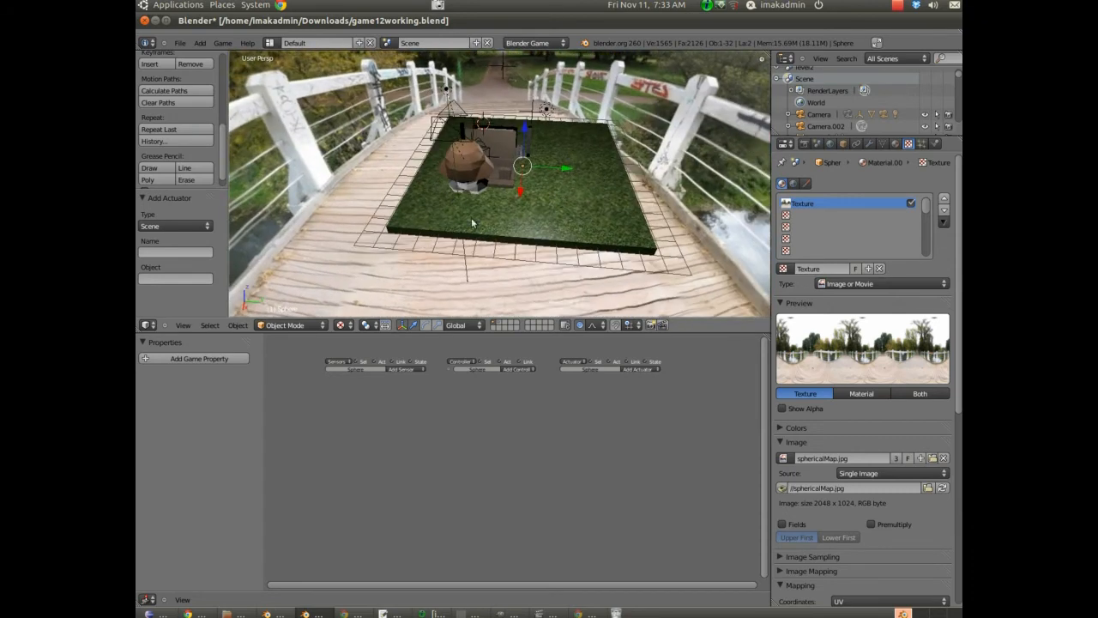
{"action": "left_click_drag", "start_coordinate": [472, 224], "coordinate": [614, 195]}
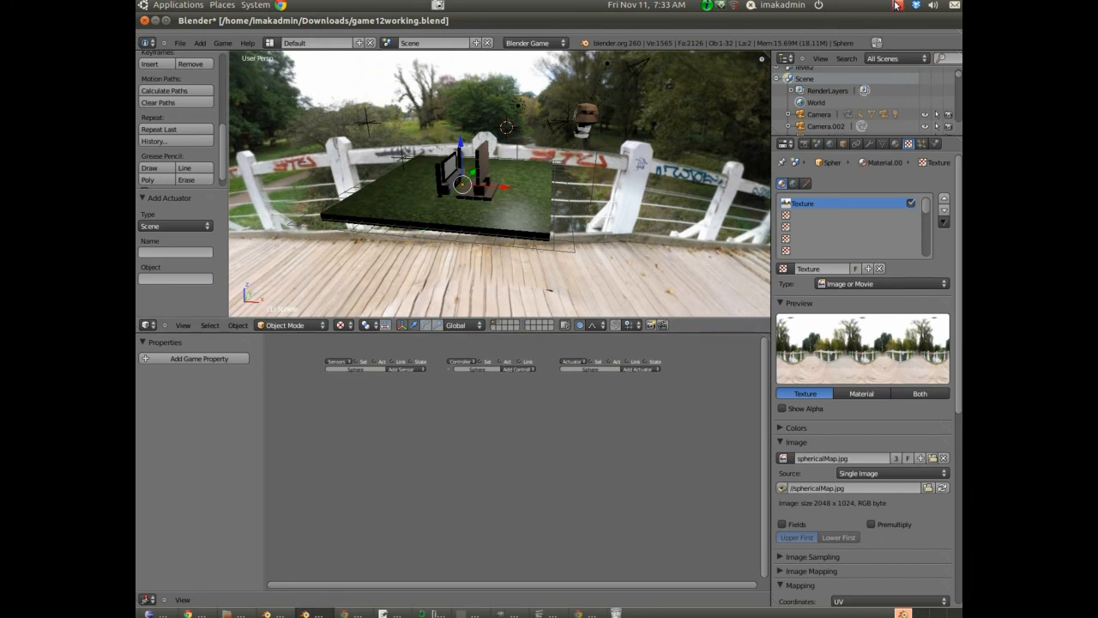
{"action": "left_click", "coordinate": [896, 7]}
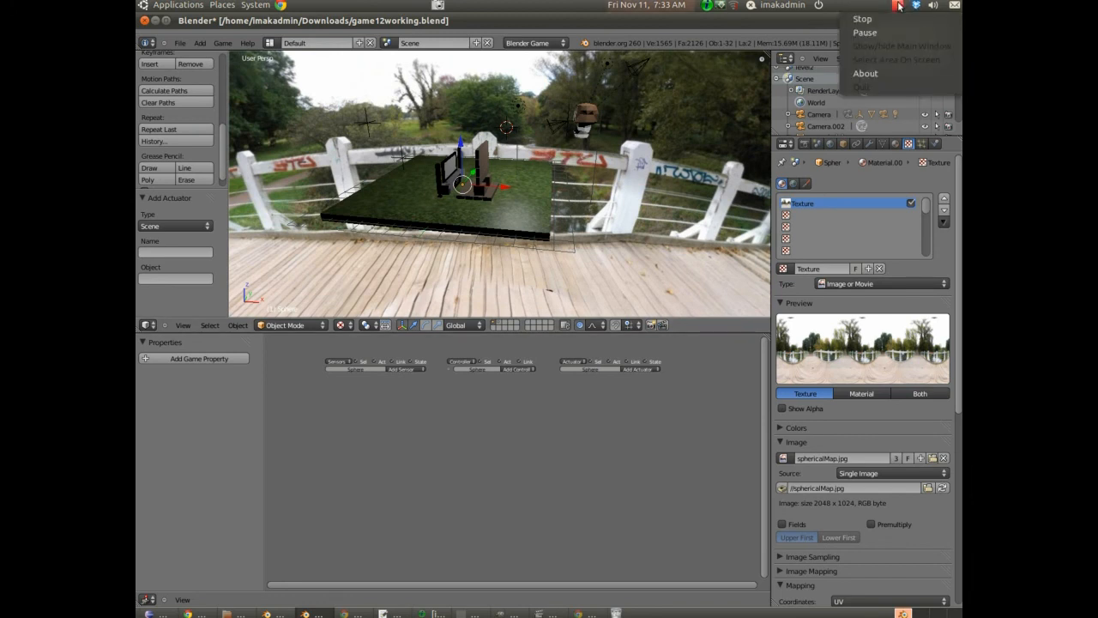